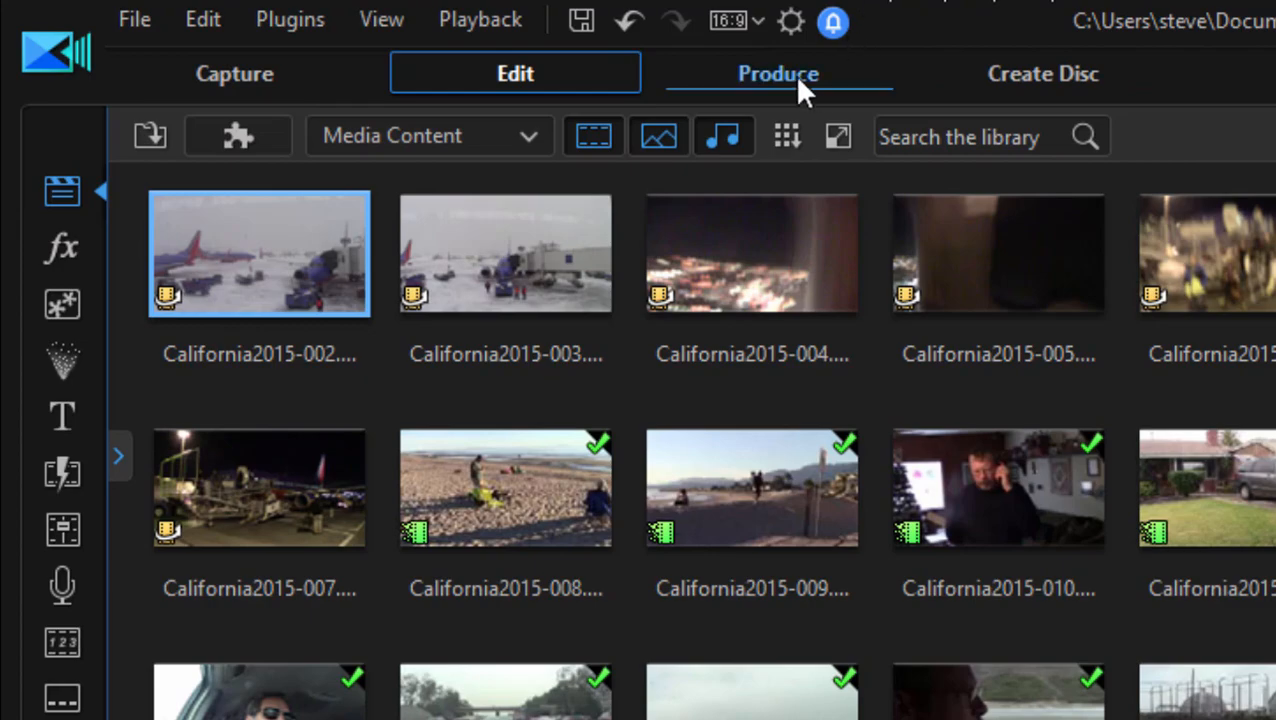
mouse_move(778, 73)
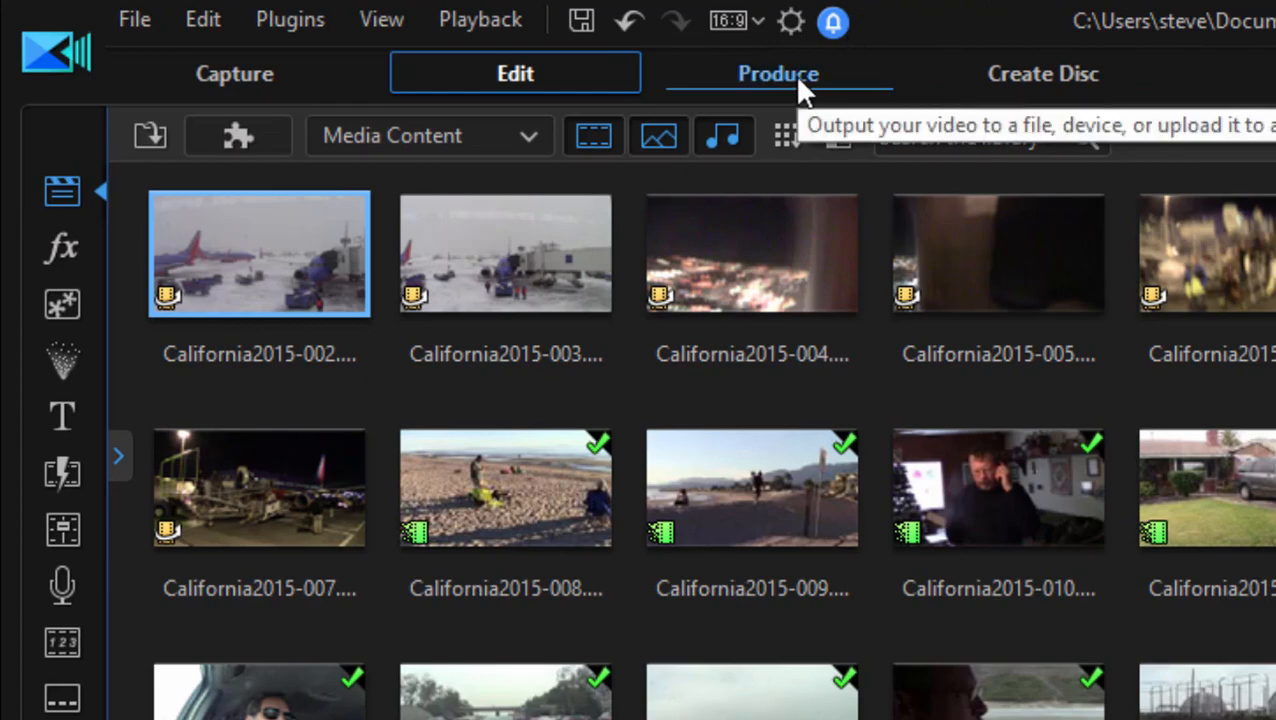
- In the Produce options, compare H.264 AVC profiles, then settle back on H.265 HEVC
click(778, 73)
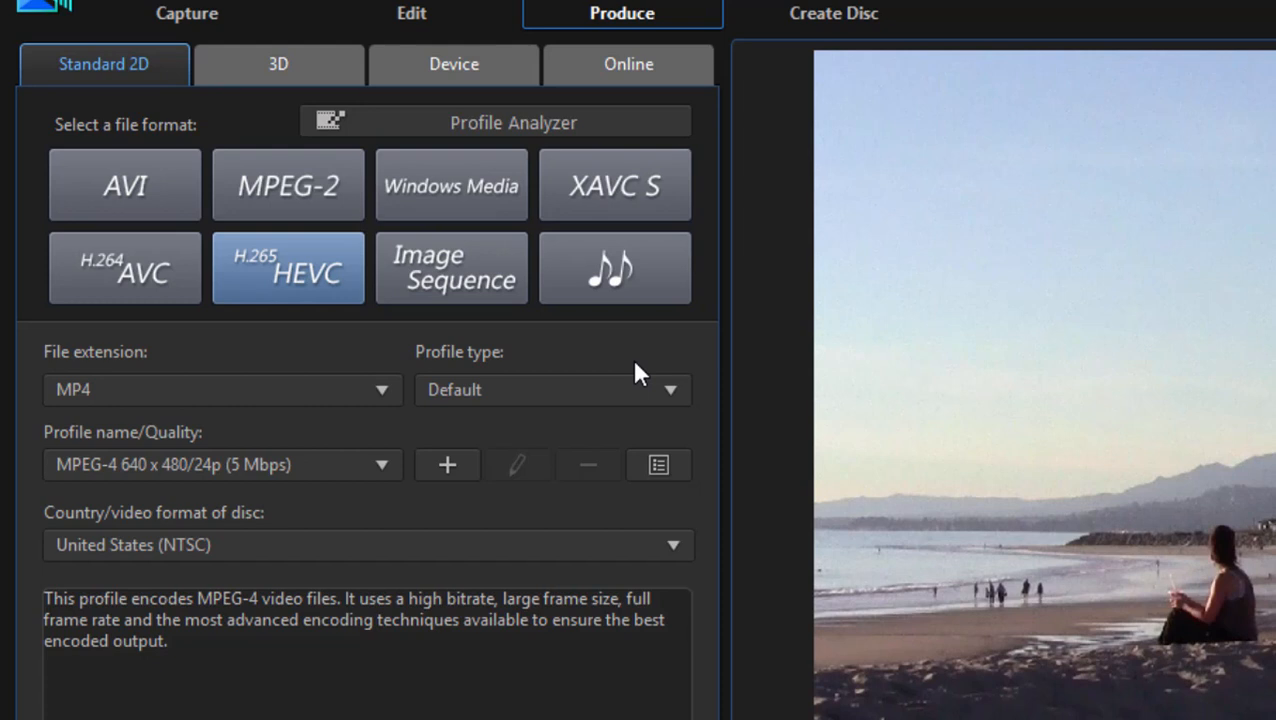
mouse_move(90, 195)
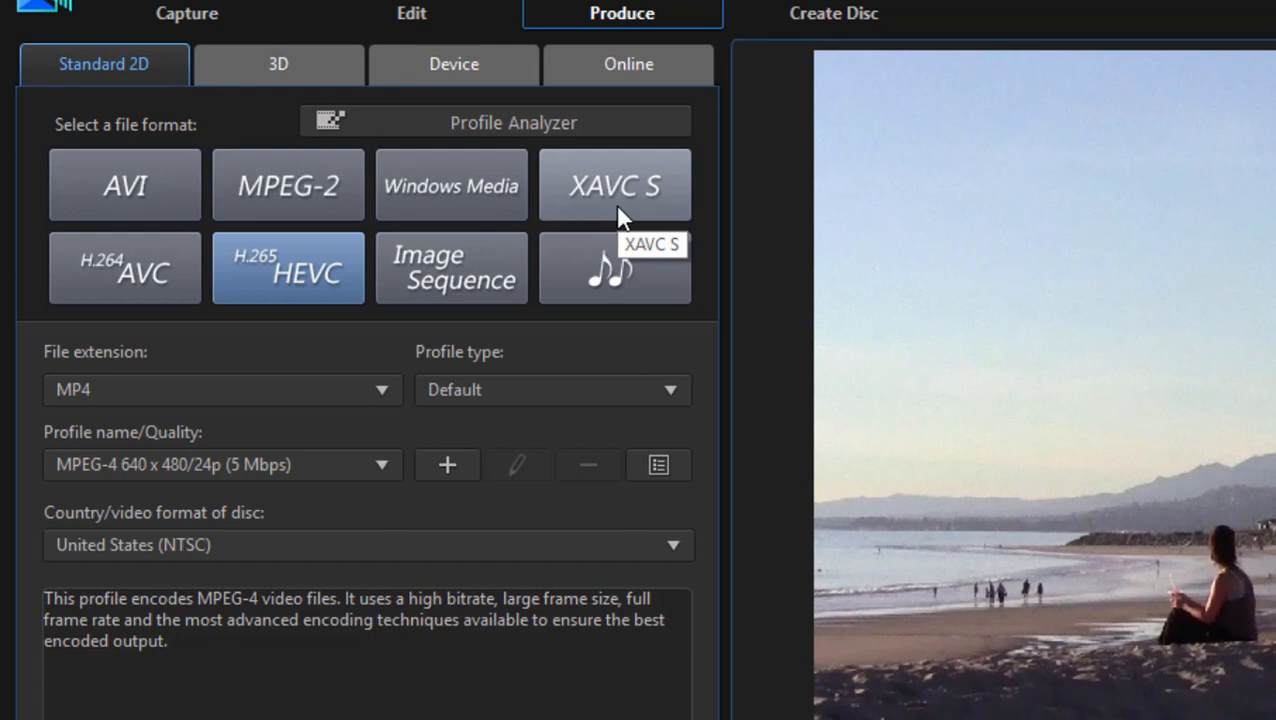
mouse_move(150, 268)
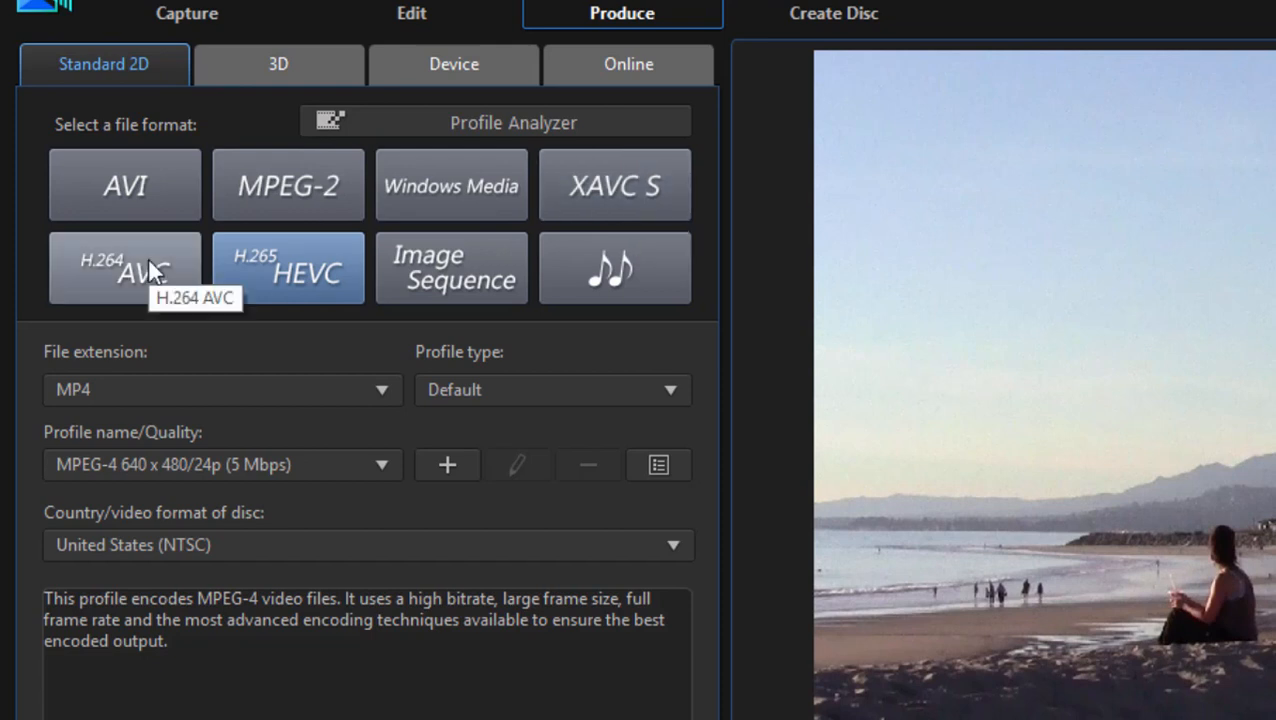
click(124, 268)
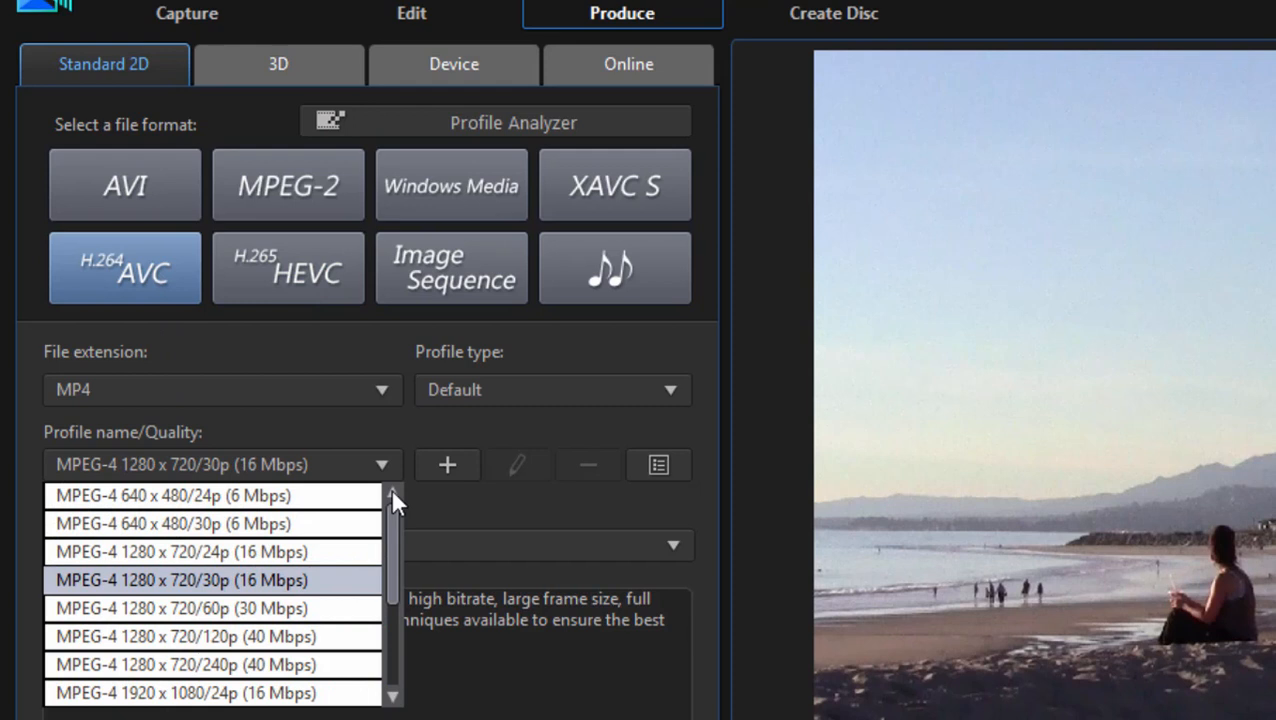
scroll(down, 3)
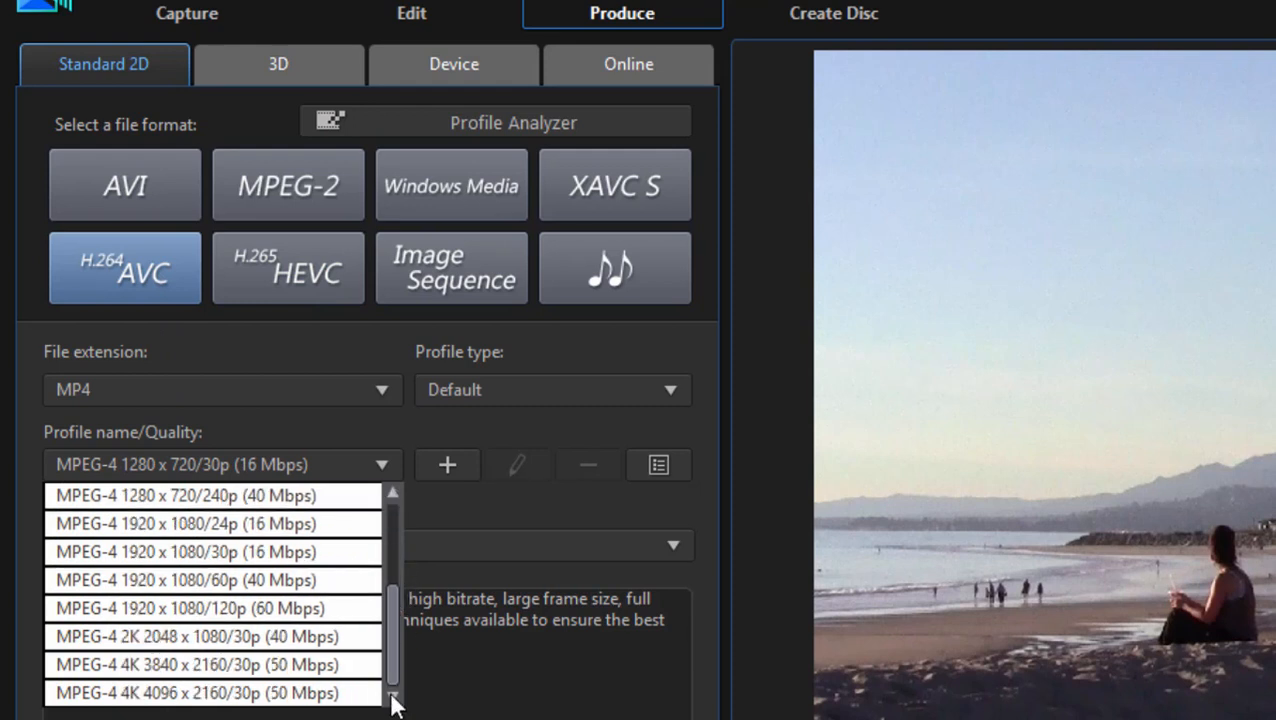
click(288, 268)
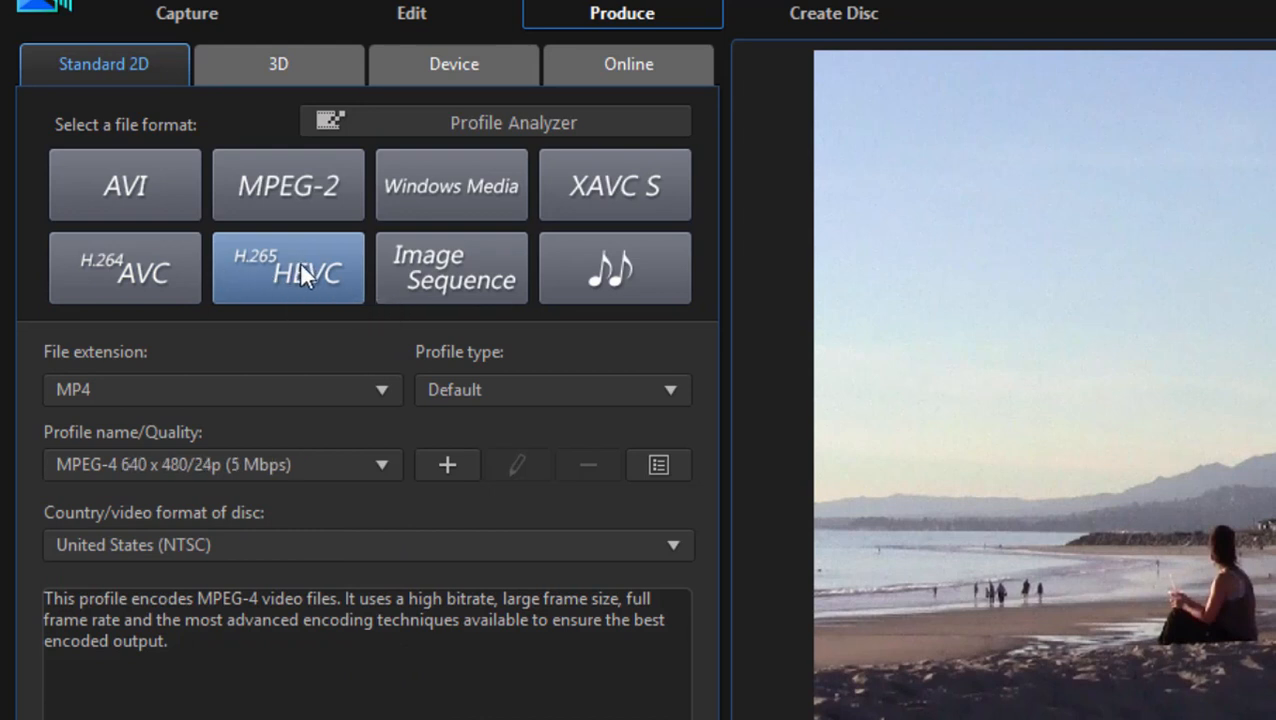
mouse_move(305, 310)
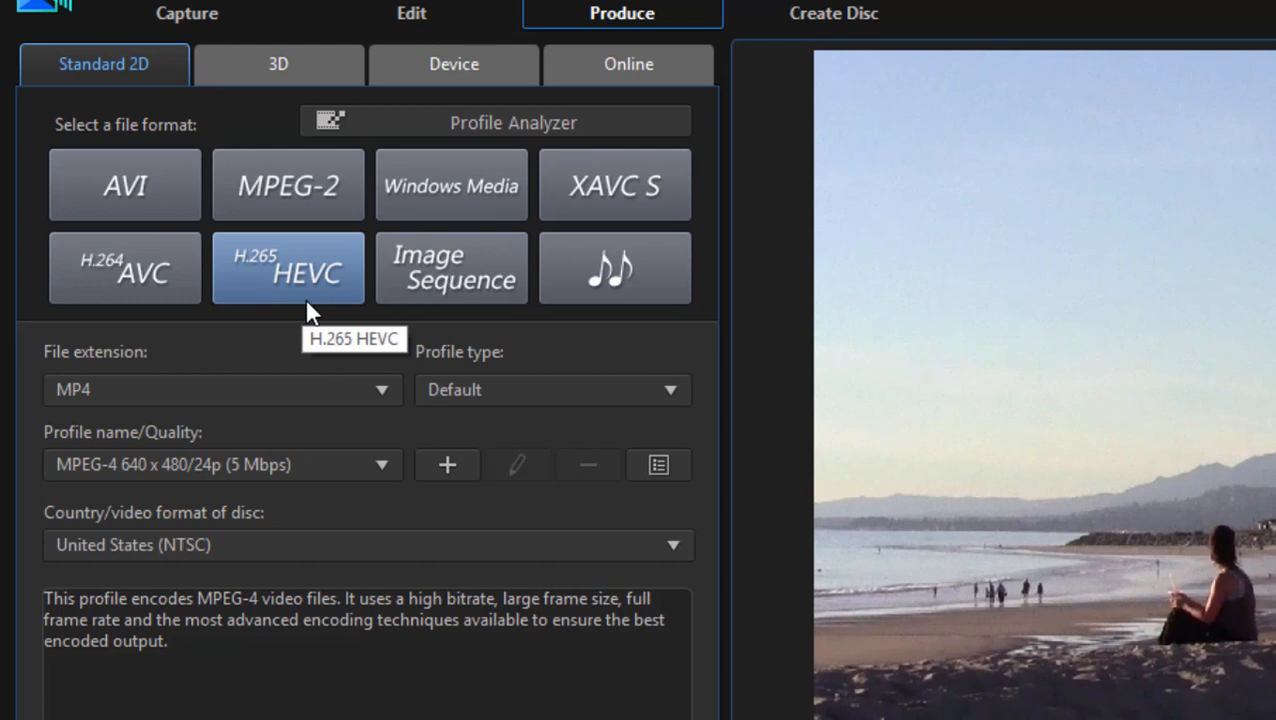
mouse_move(330, 350)
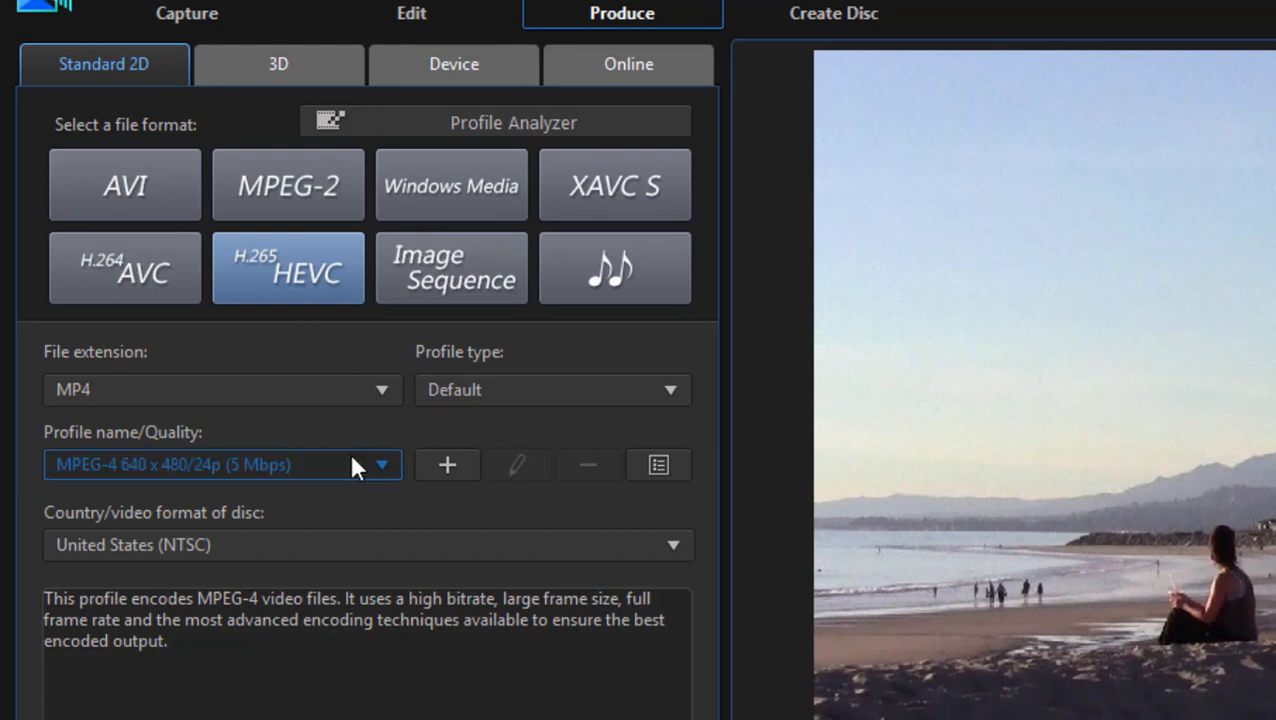
- Browse the H.265 HEVC quality profiles up to 4K at 37 Mbps, keeping 640x480/24p (5 Mbps)
click(381, 464)
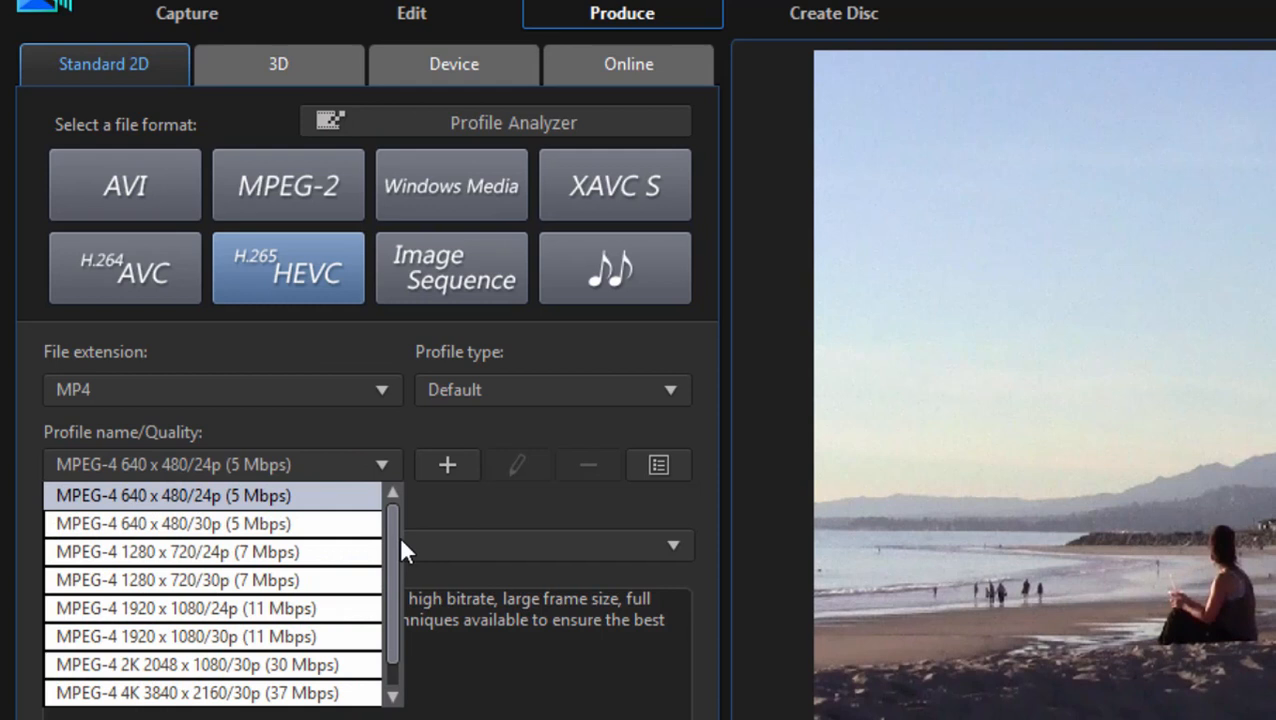
scroll(down, 3)
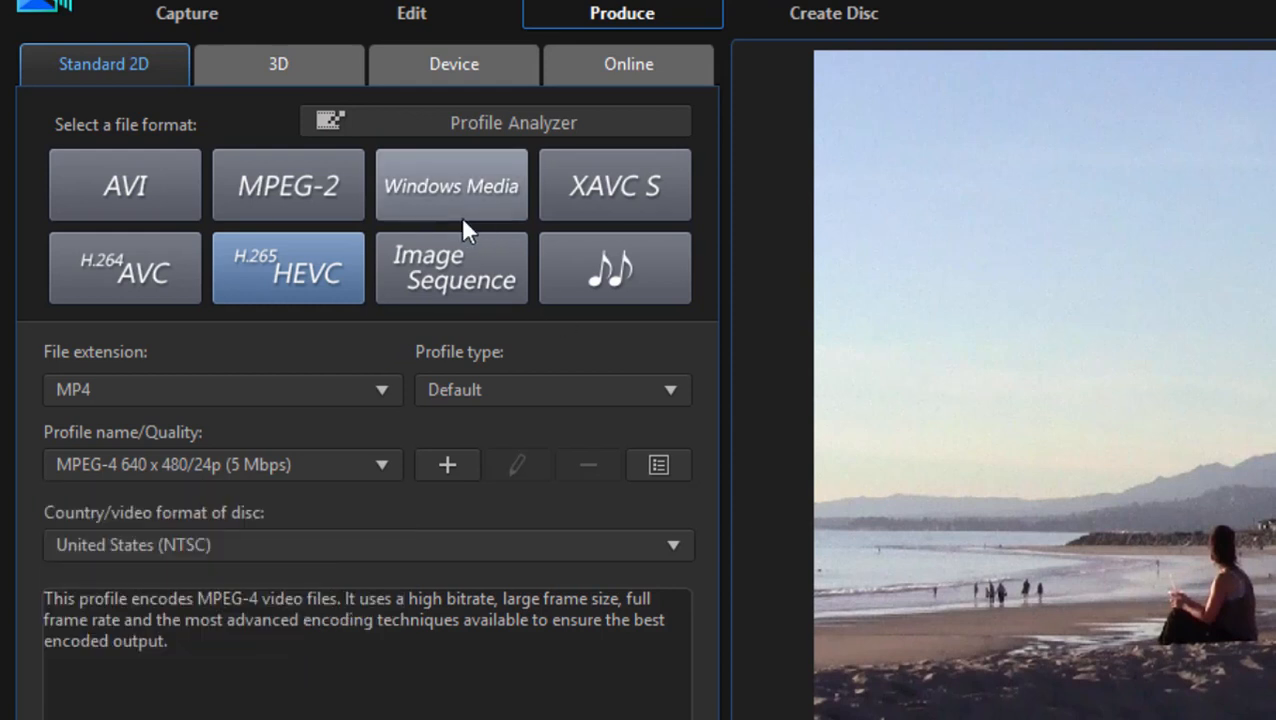
mouse_move(451, 280)
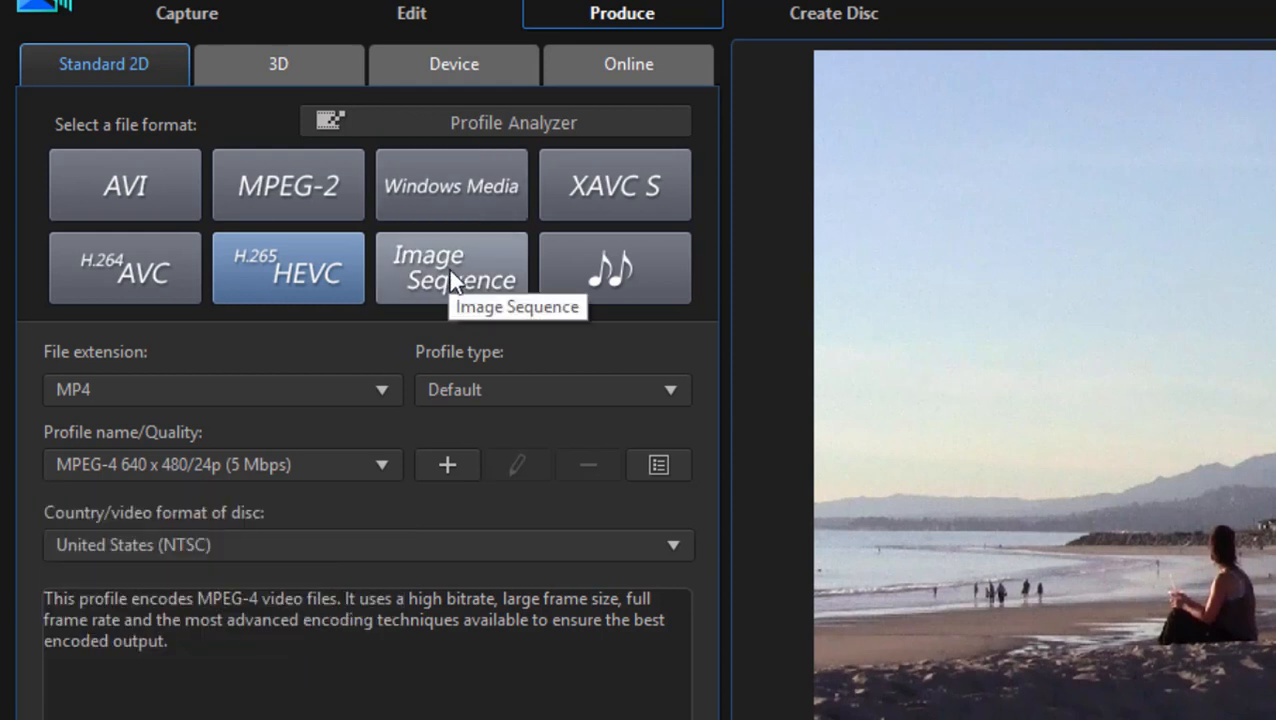
mouse_move(545, 355)
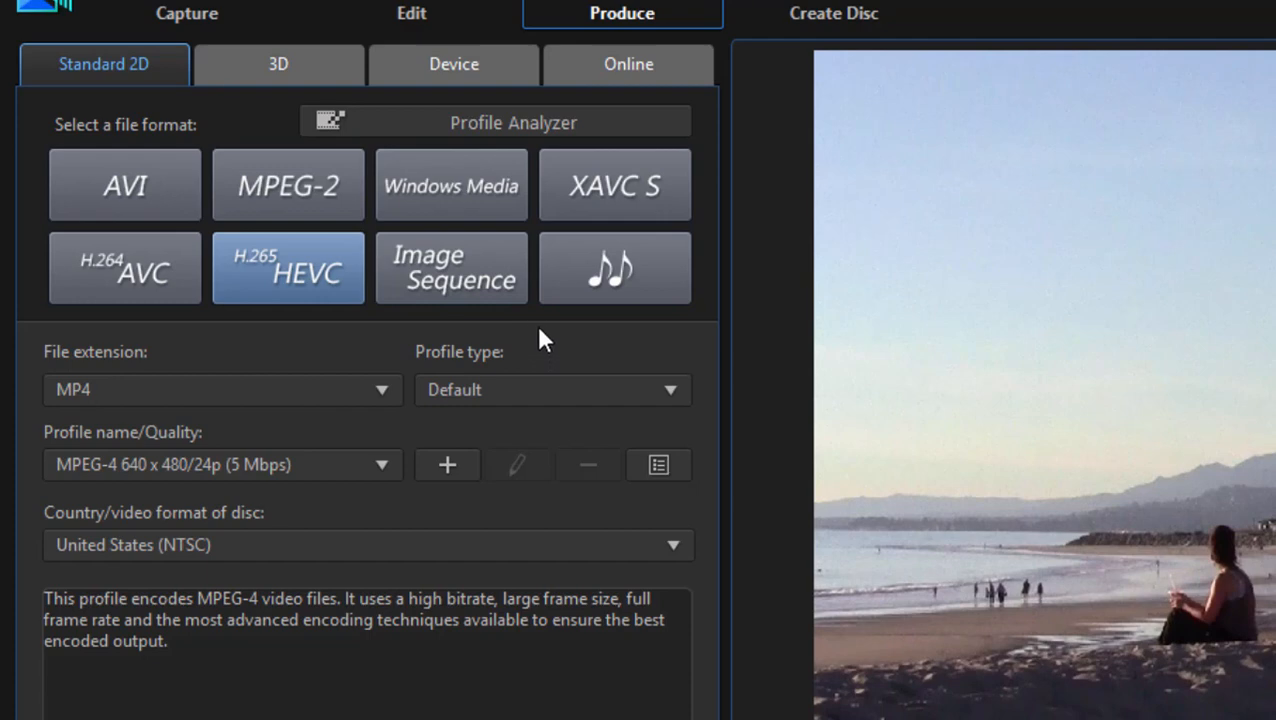
mouse_move(615, 290)
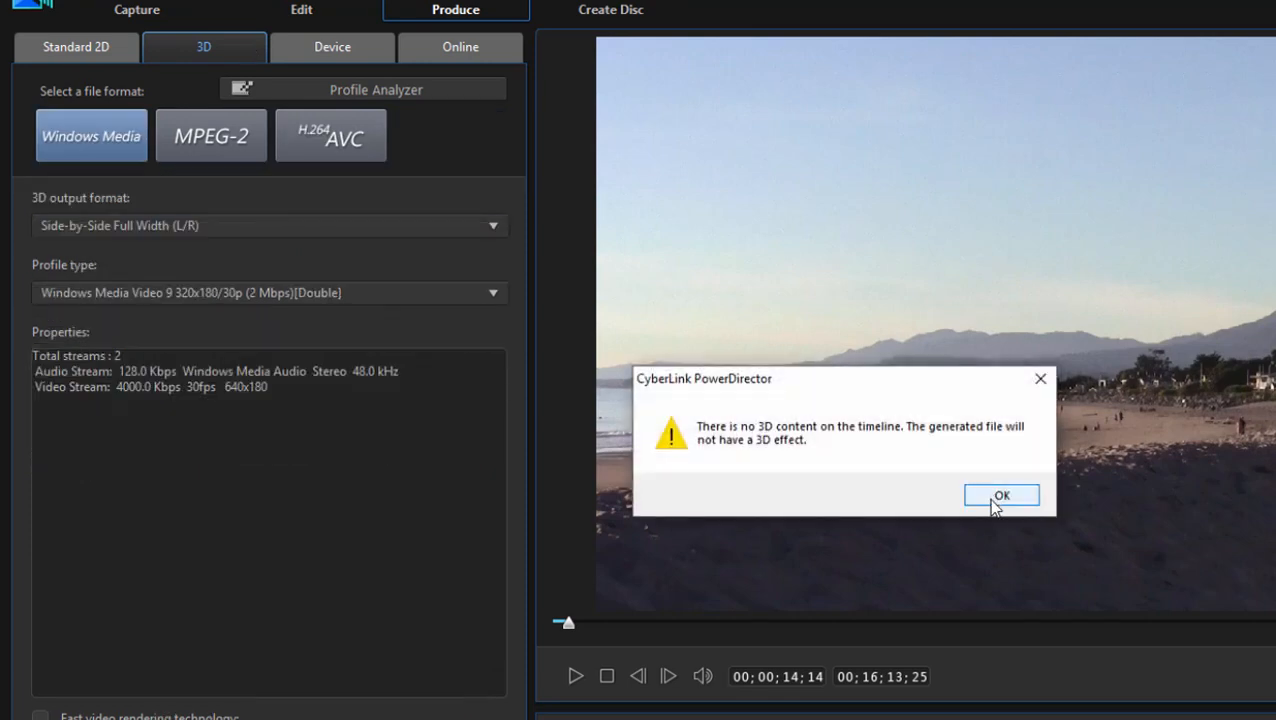
- Dismiss the no-3D-content warning and show device output formats like DV, Android and Apple
click(1001, 495)
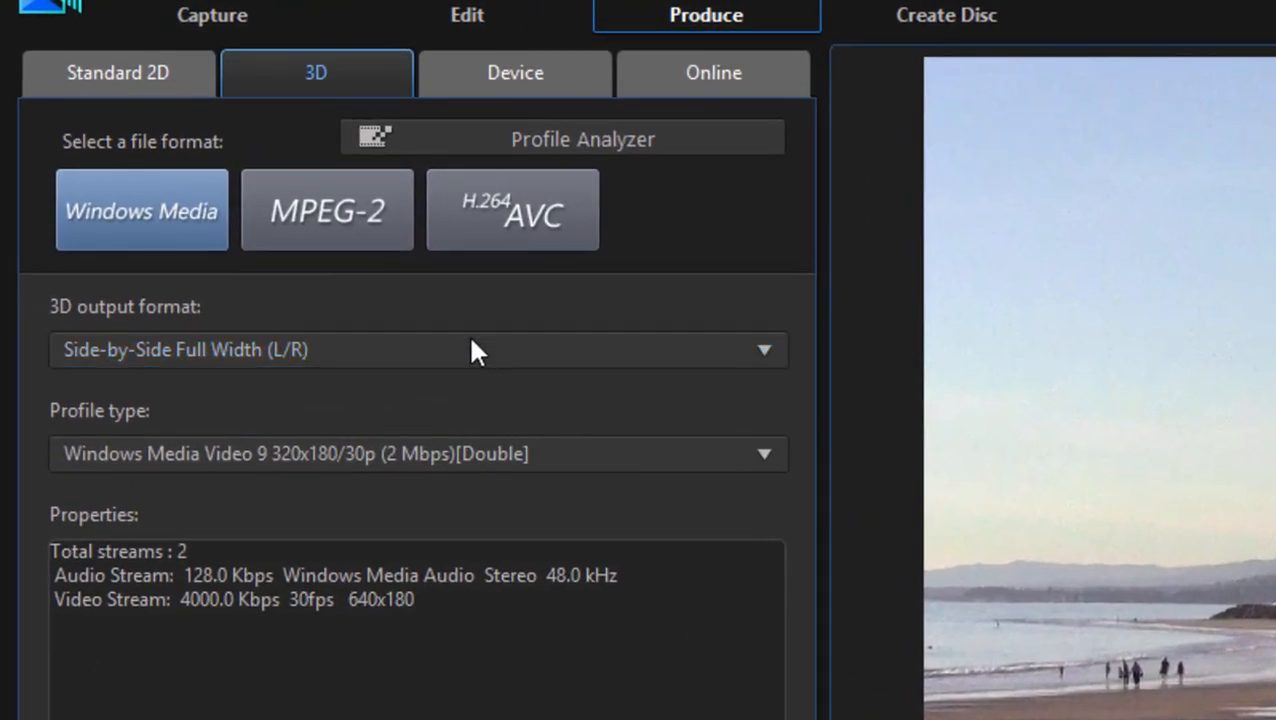
mouse_move(180, 220)
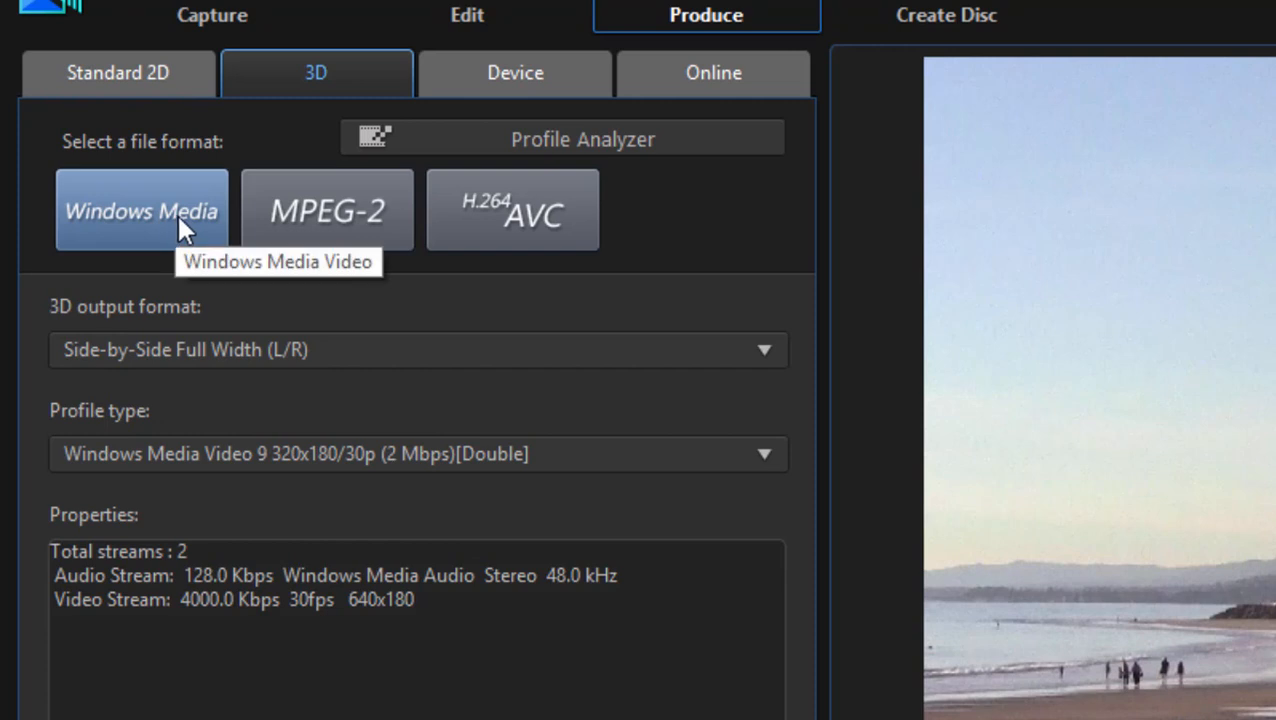
mouse_move(378, 240)
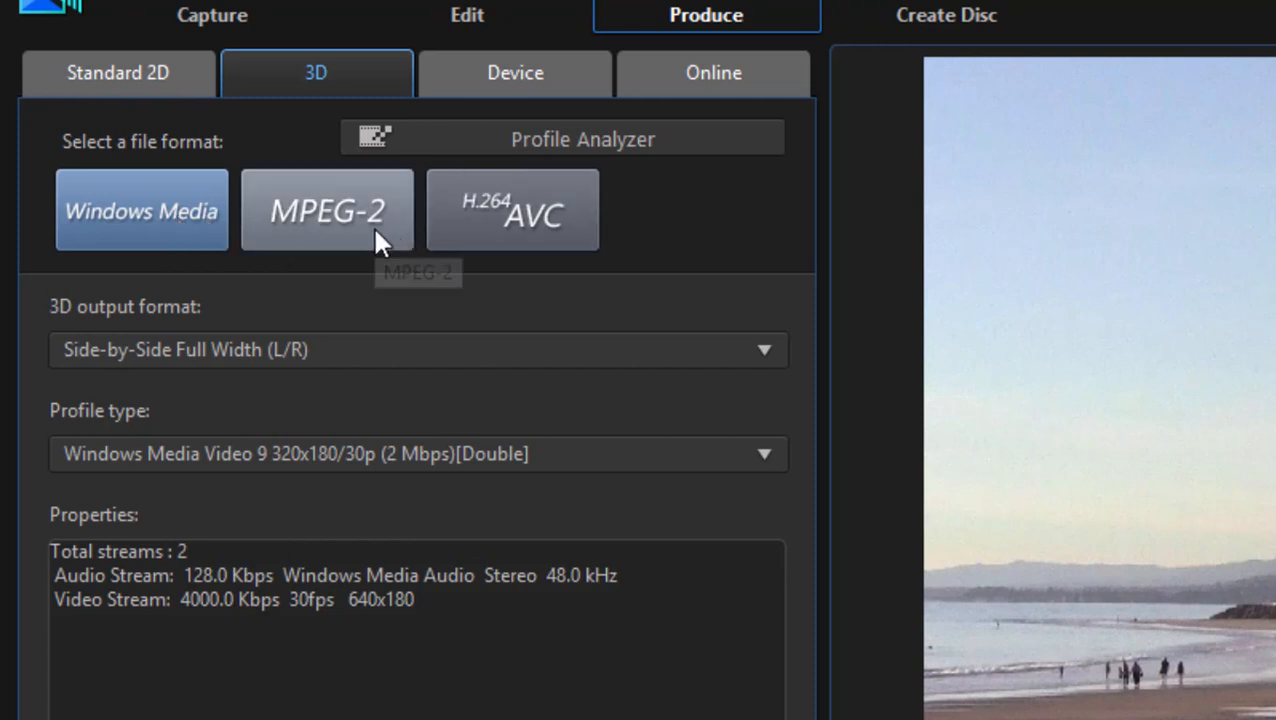
mouse_move(515, 240)
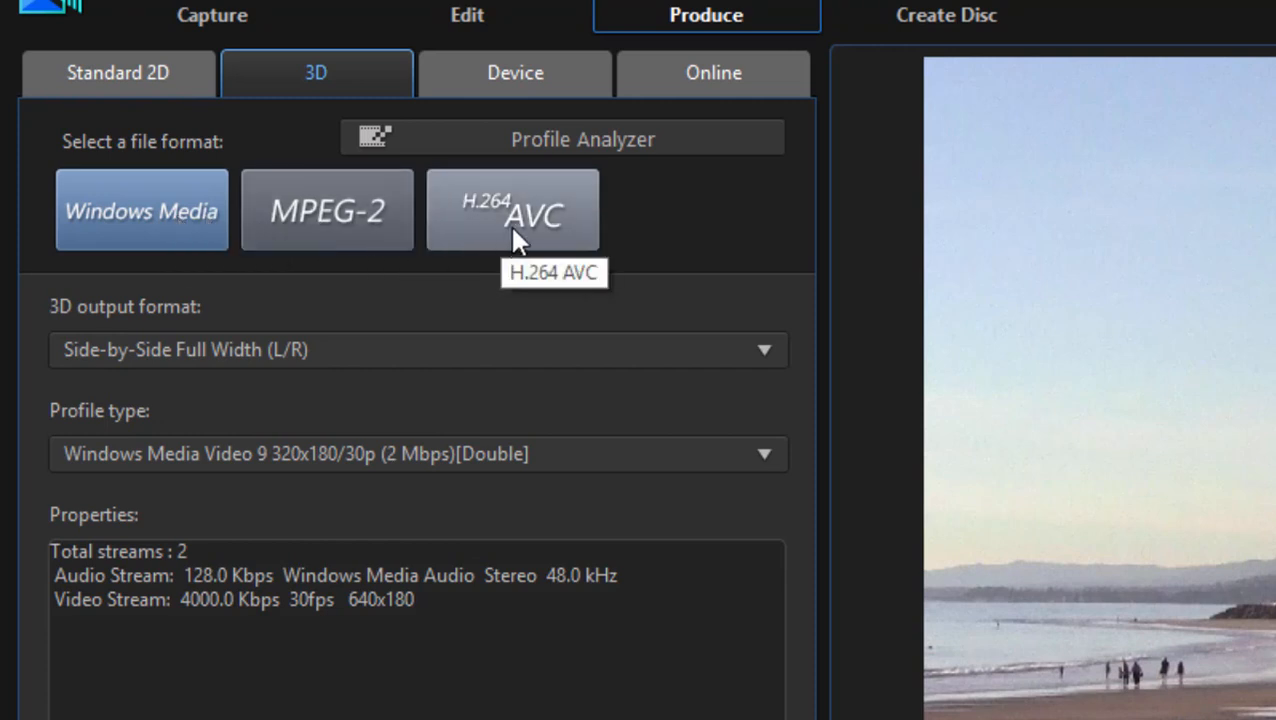
click(514, 72)
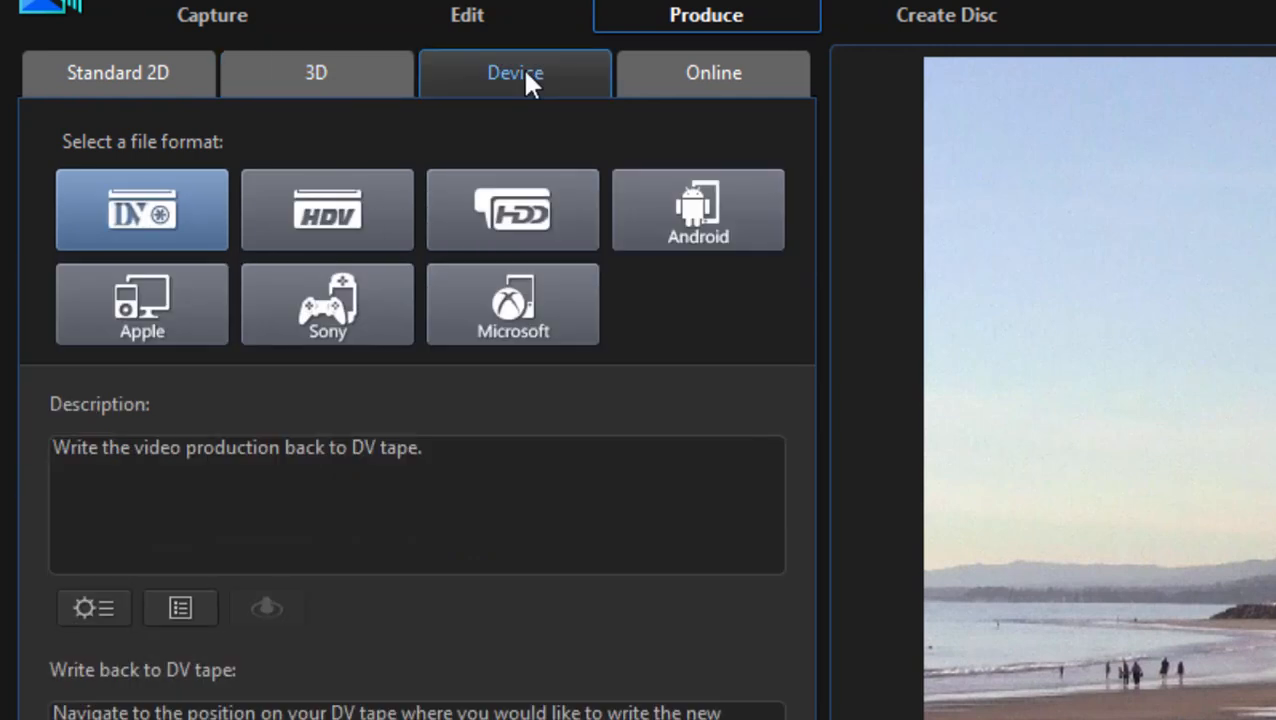
mouse_move(735, 230)
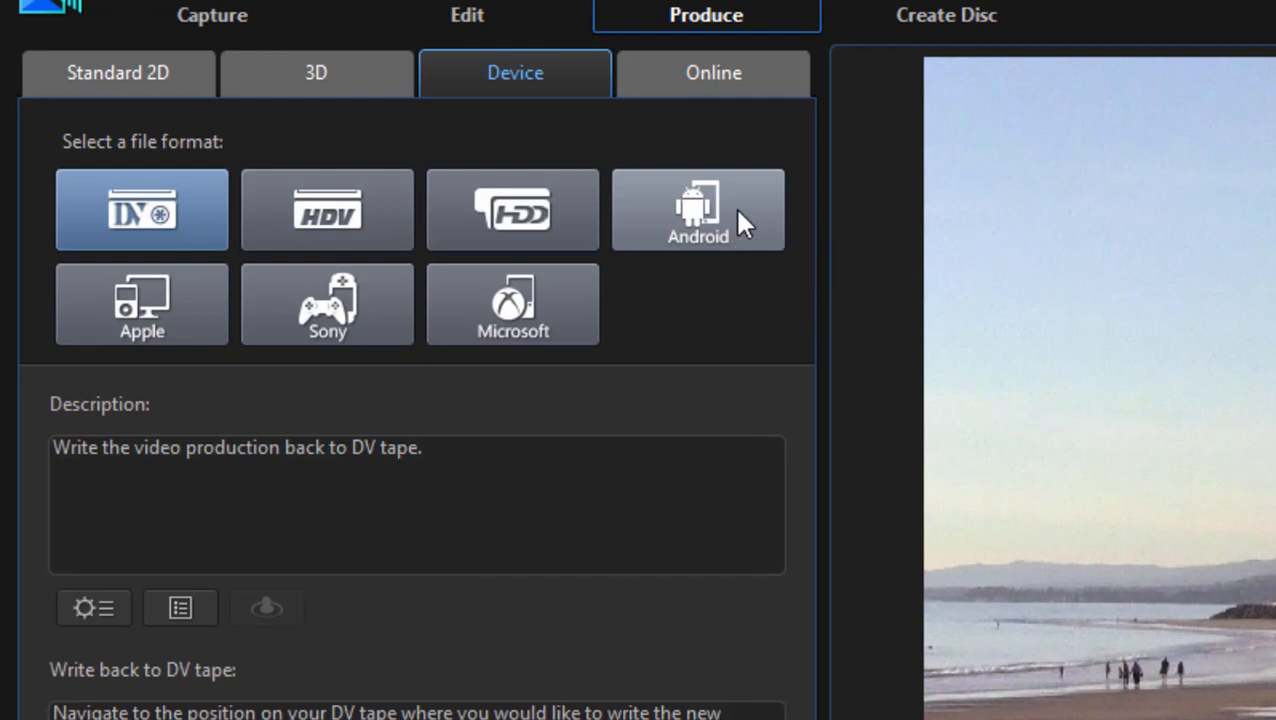
mouse_move(705, 215)
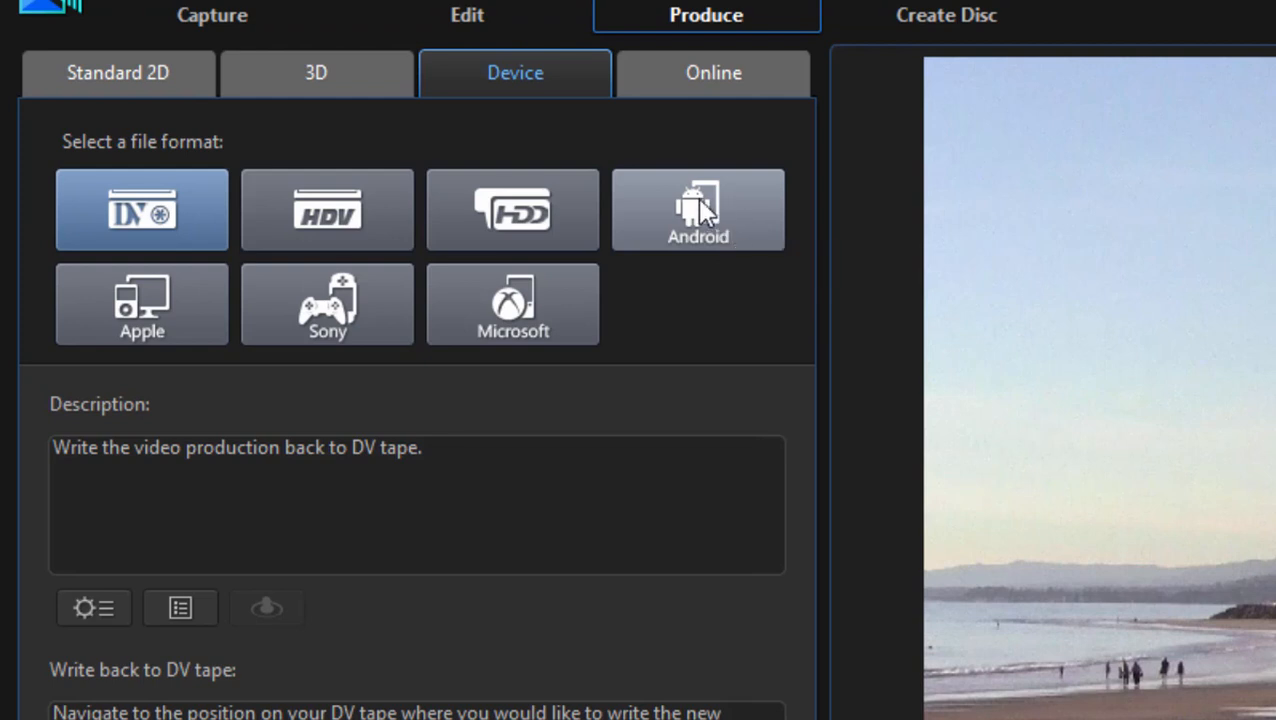
- Choose Apple devices with the iPod/iPhone MPEG-4 320x180/30p profile, then move to online uploads
click(141, 304)
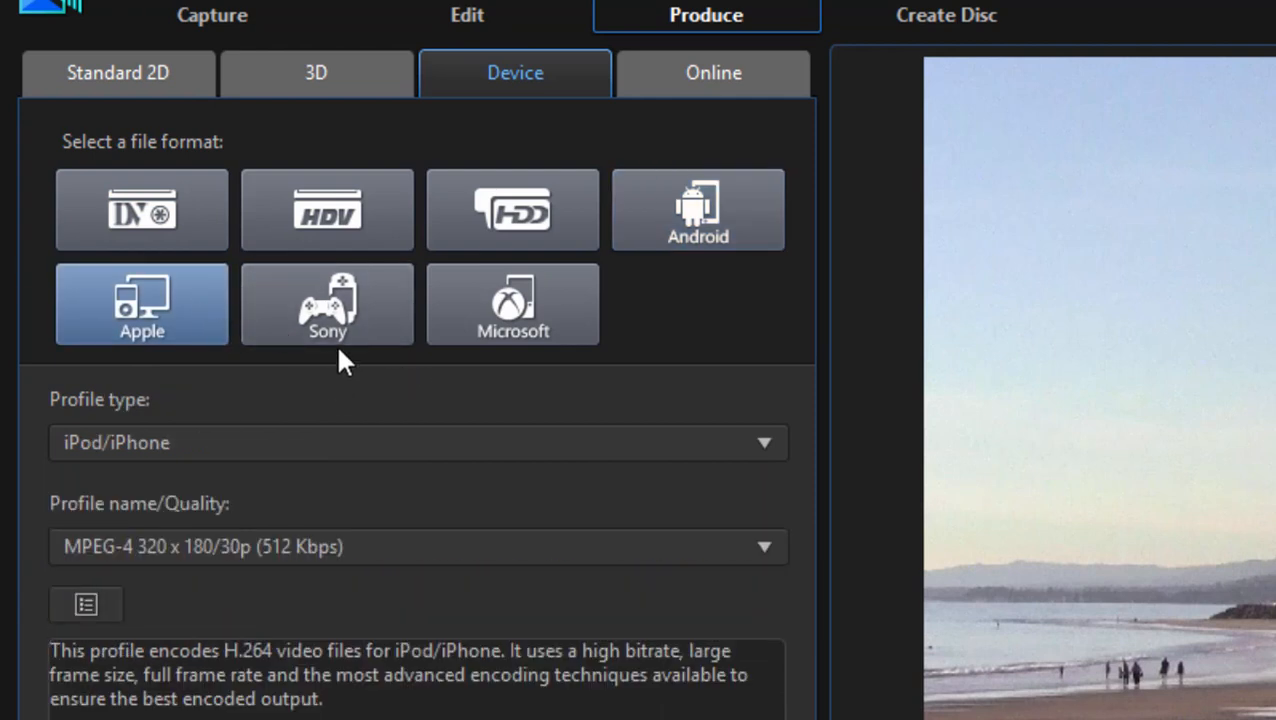
mouse_move(615, 362)
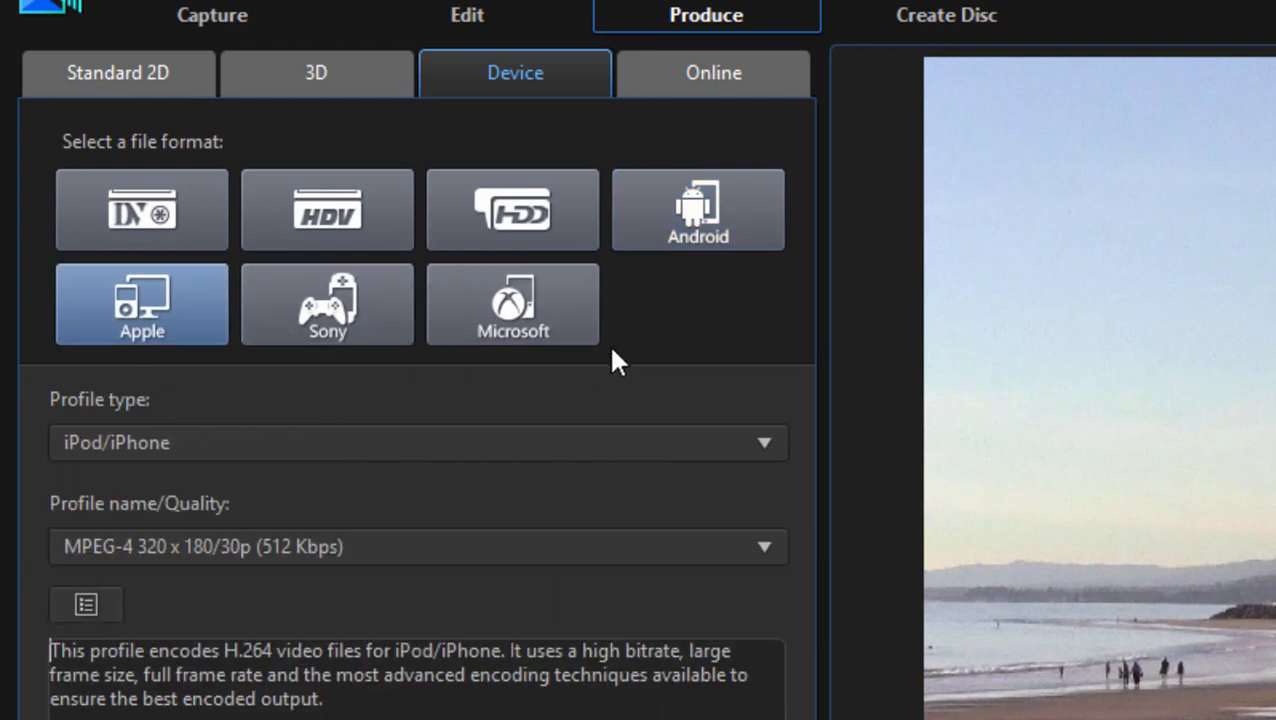
click(713, 72)
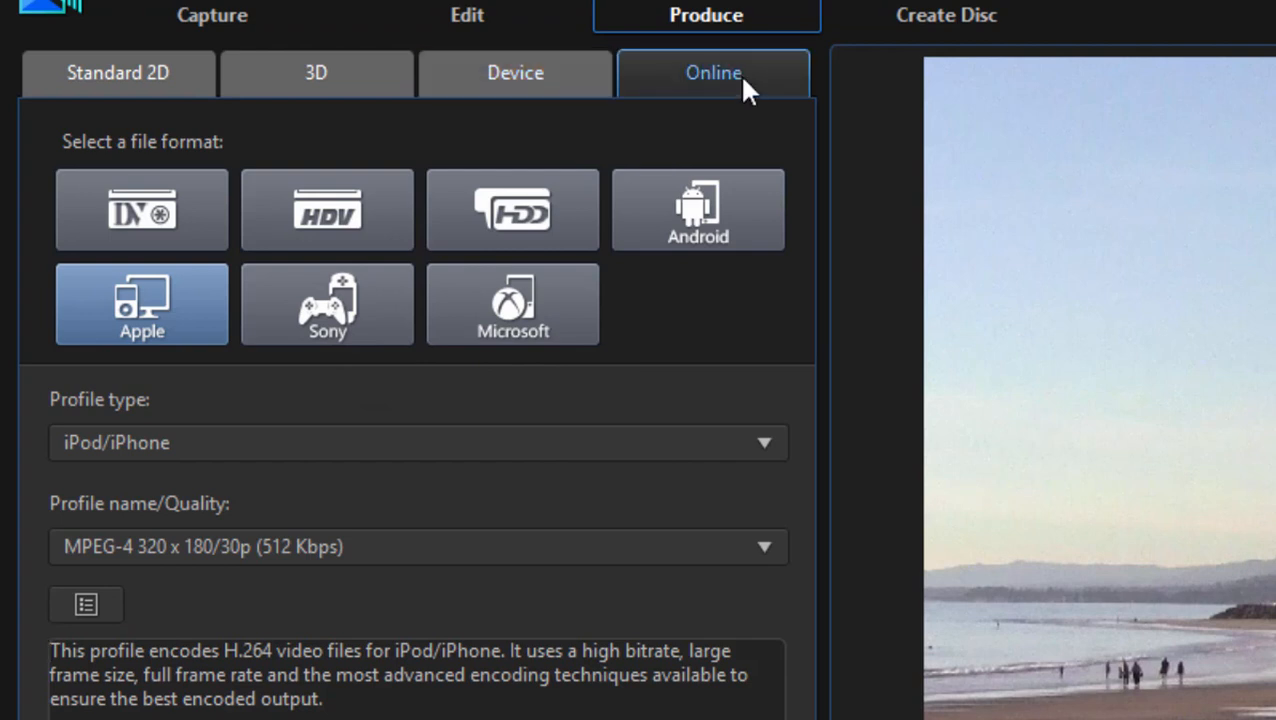
- Title the YouTube upload 'West Coast Adventures' at MPEG-4 1280x720/30p (16 Mbps)
click(713, 72)
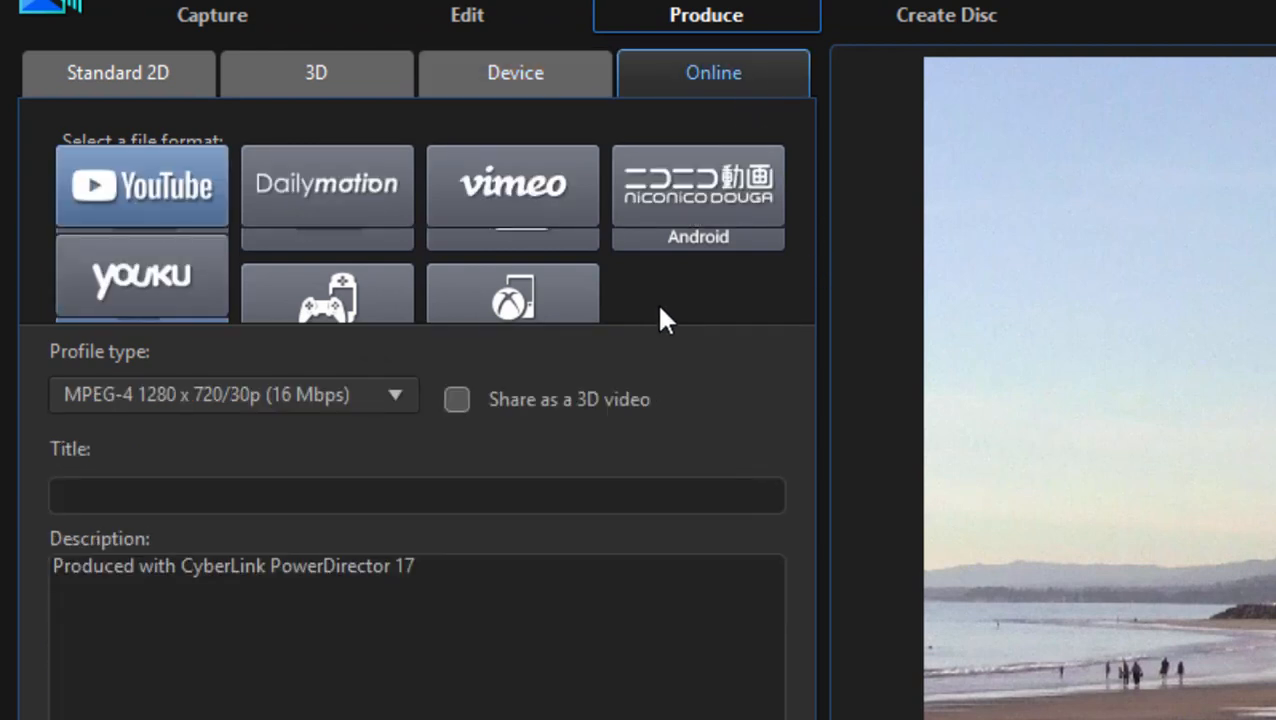
text(West Coast Adventures)
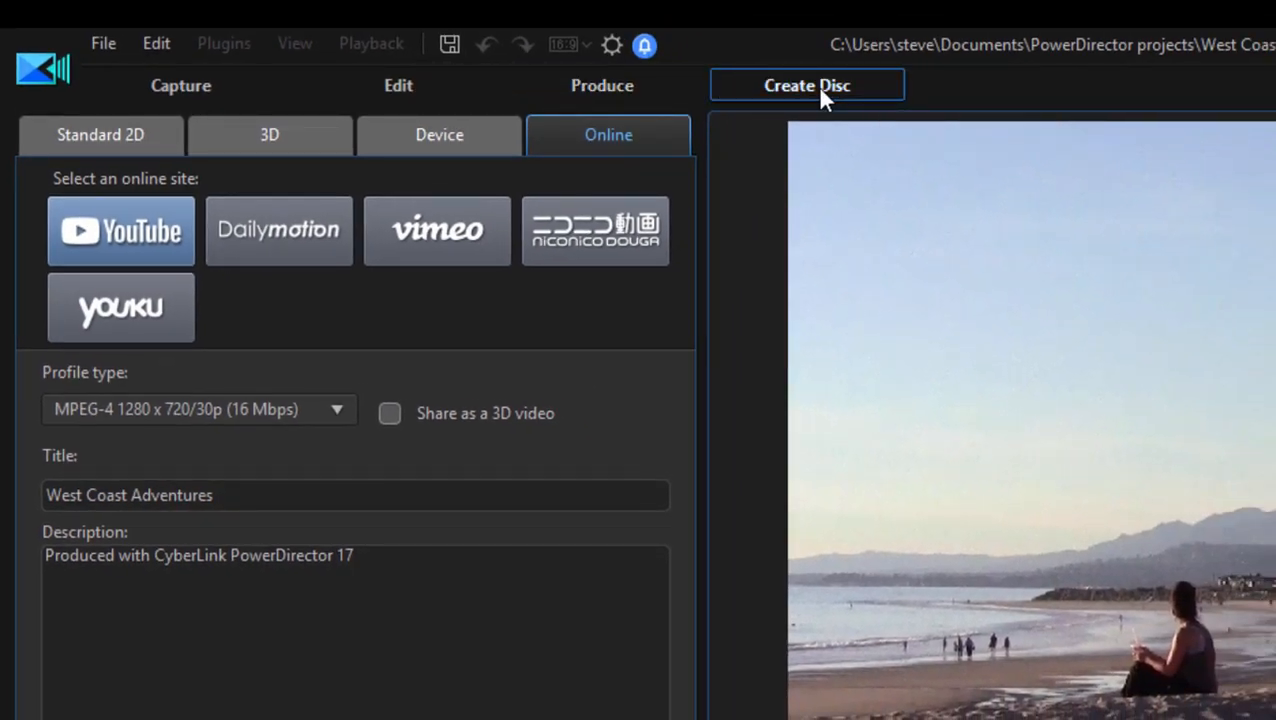
- Move to Create Disc and bring up the menu template preferences
click(807, 85)
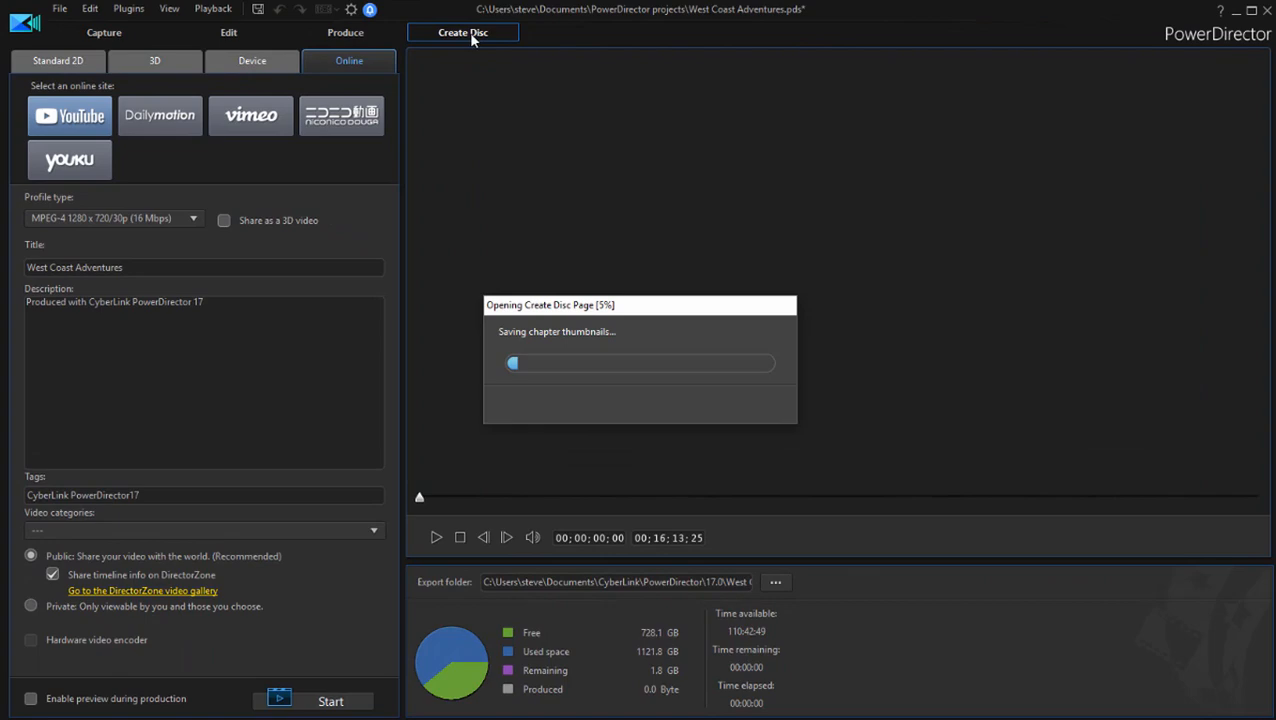
click(462, 32)
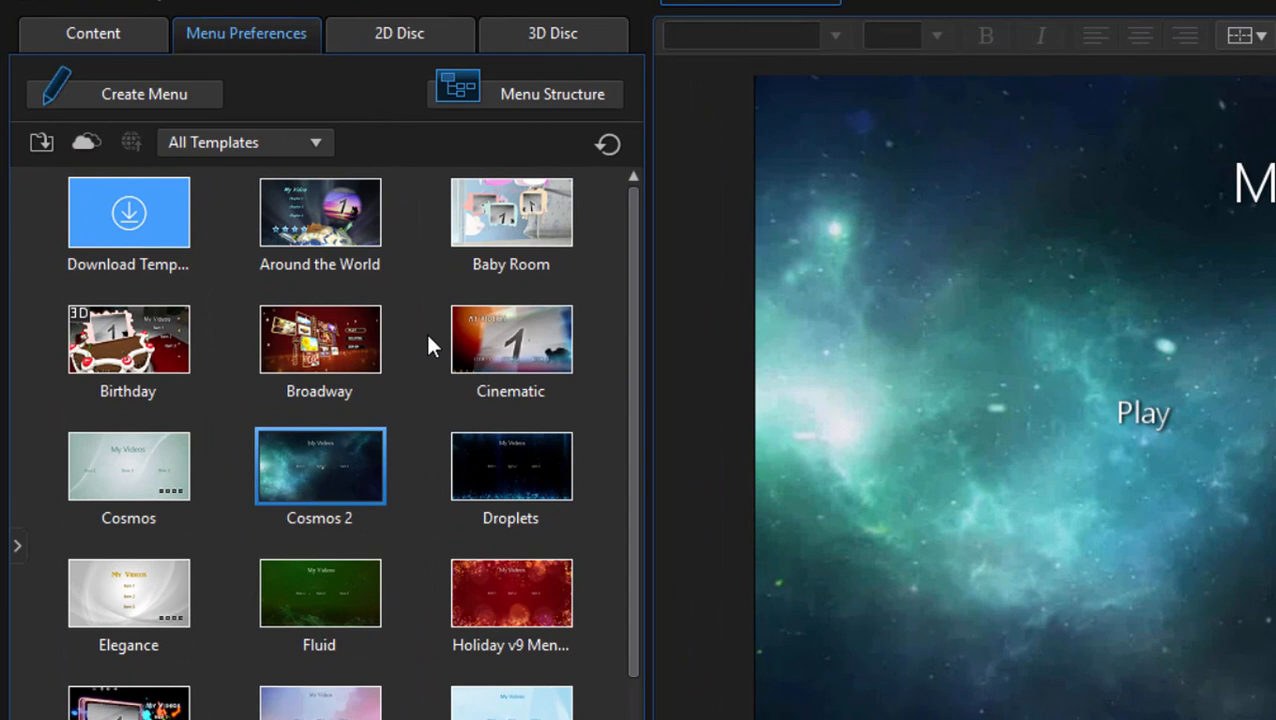
mouse_move(270, 207)
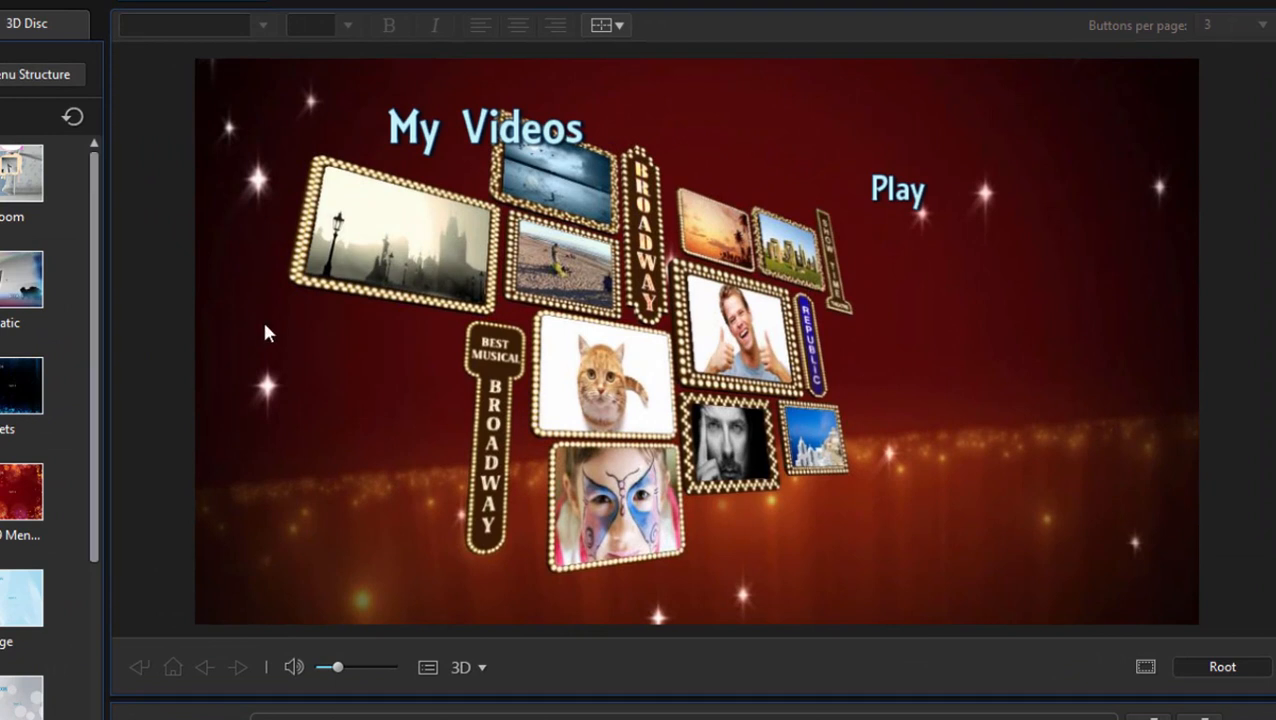
- Drag the 'My Videos' menu title down to the lower left of the Broadway menu
click(485, 128)
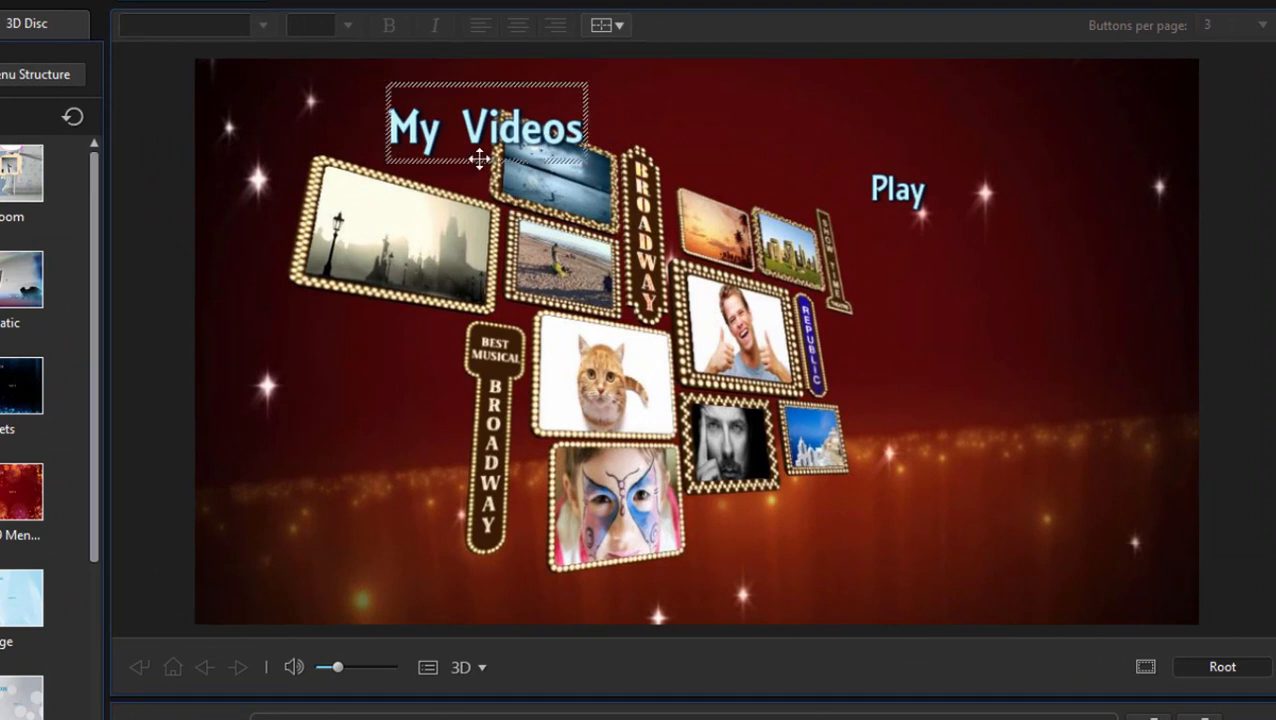
drag(487, 125, 400, 405)
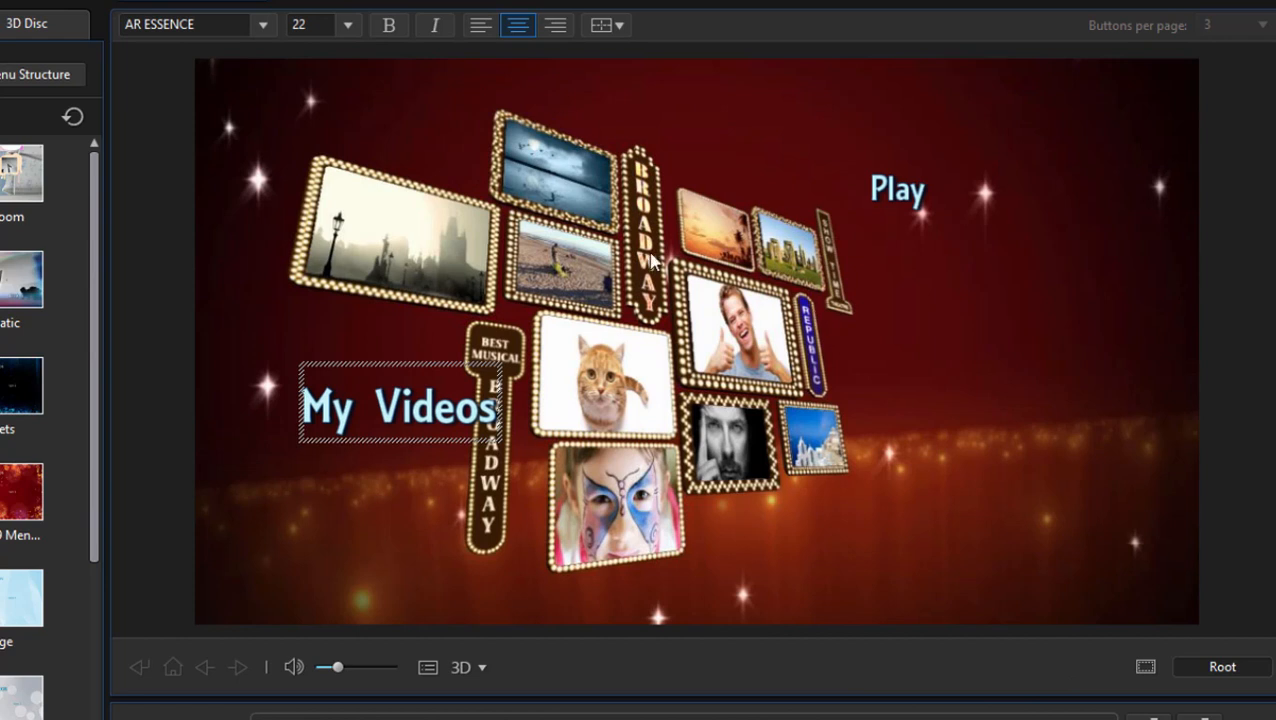
mouse_move(355, 578)
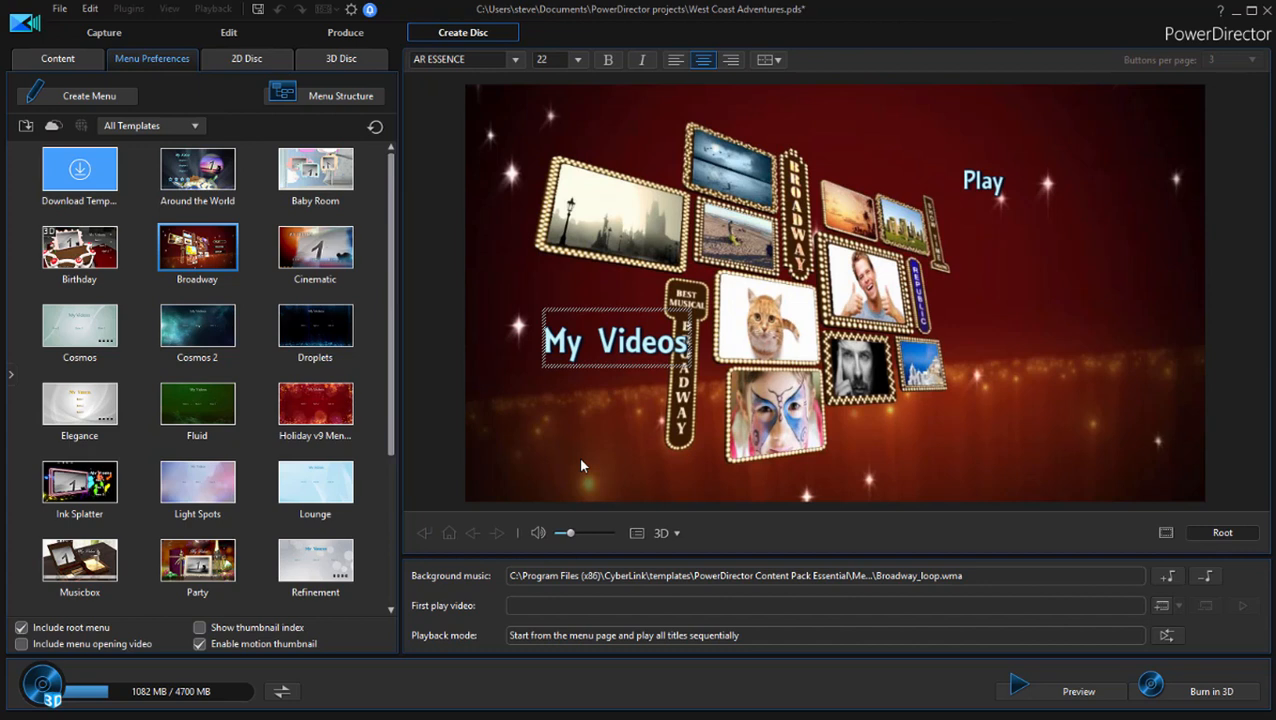
mouse_move(489, 277)
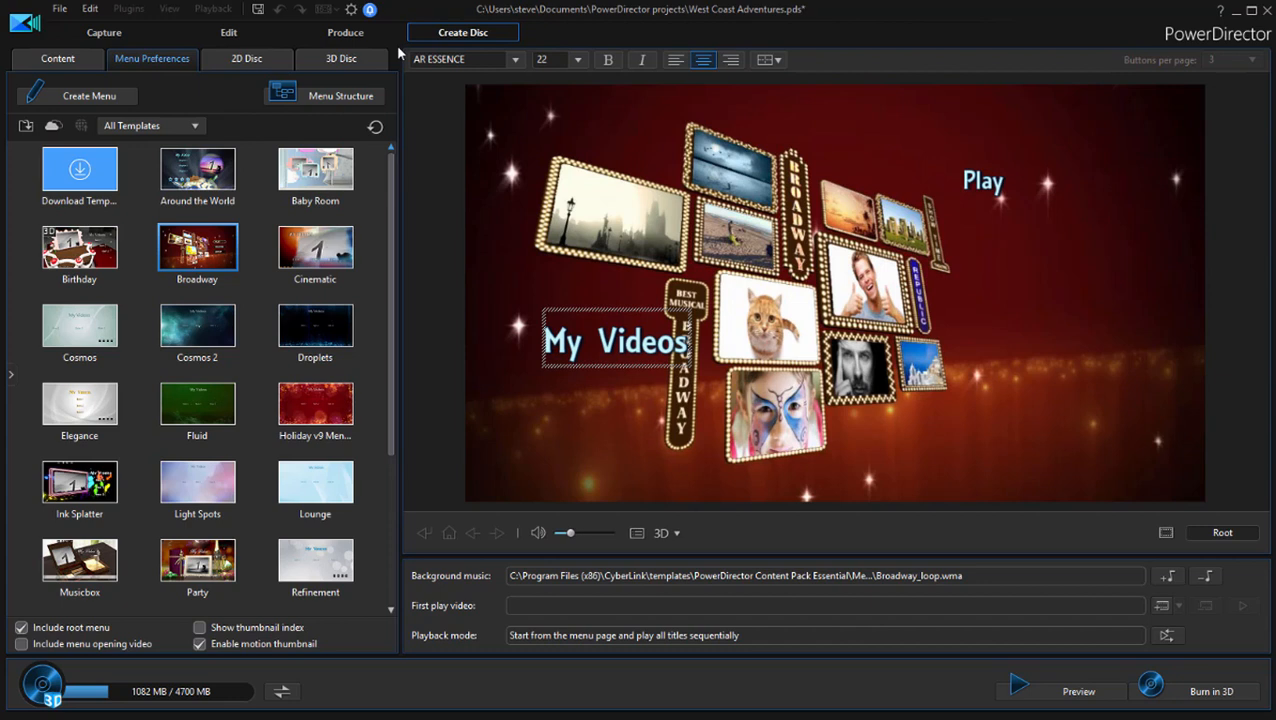
mouse_move(342, 58)
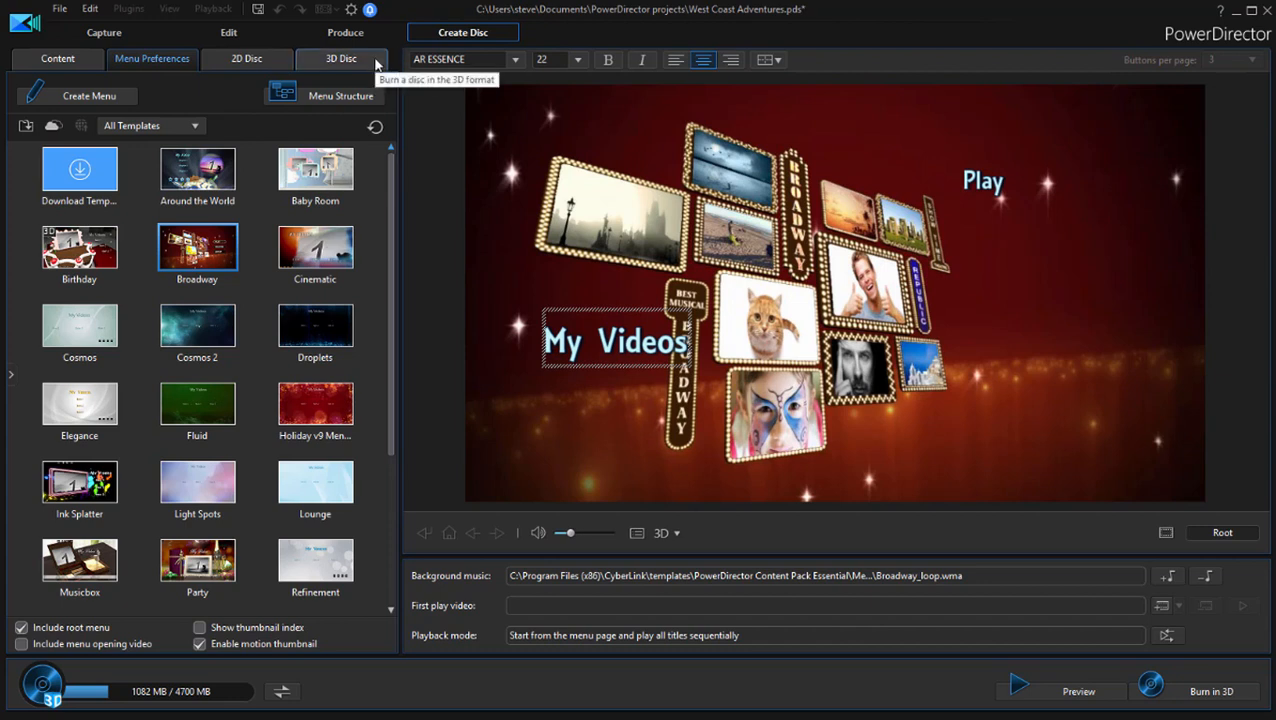